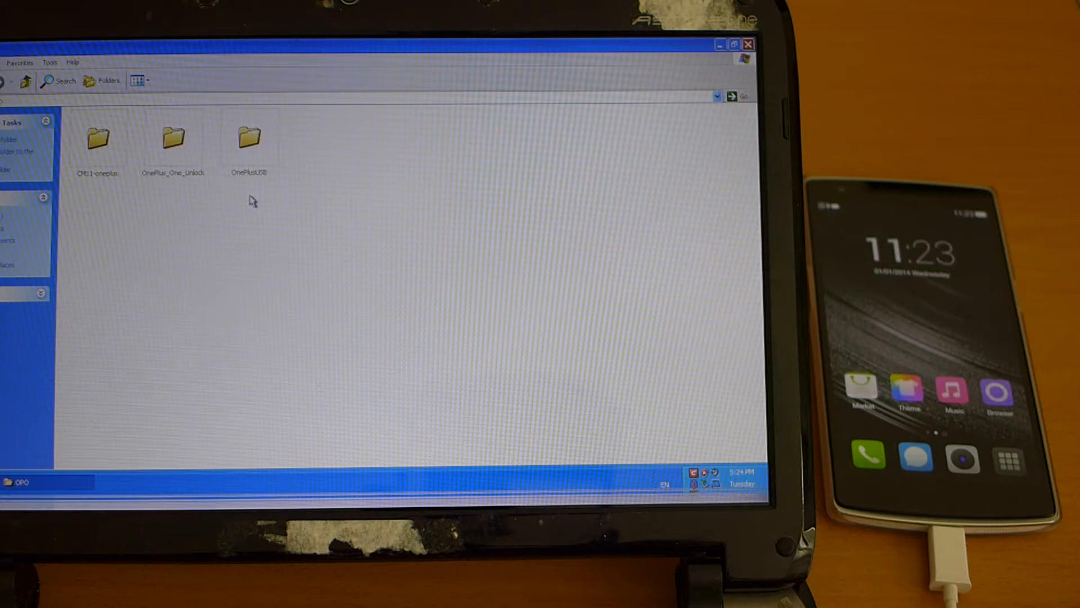
- Run one_unlock.bat from OnePlus_One_Unlock and close its window after fastboot finishes
double_click(174, 138)
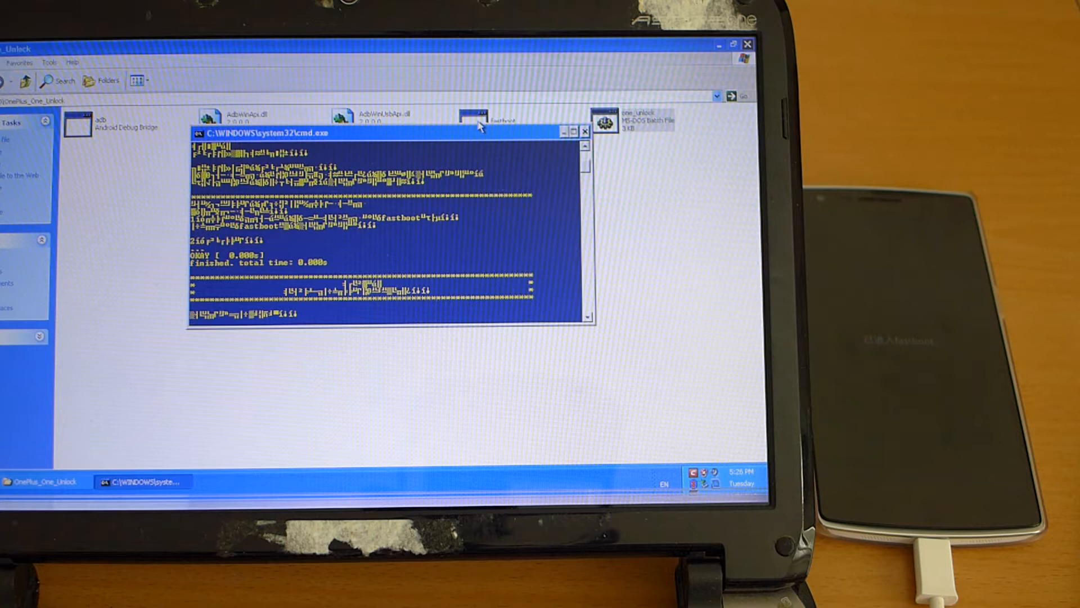
left_click(585, 132)
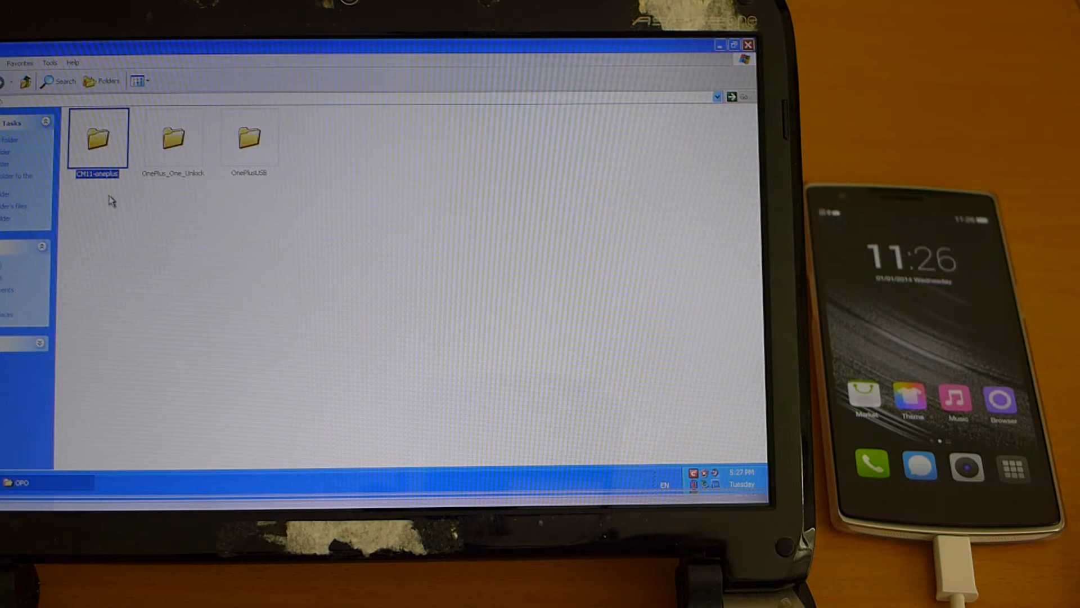
- Open the CM11-oneplus folder and select the one_flash batch script
double_click(97, 138)
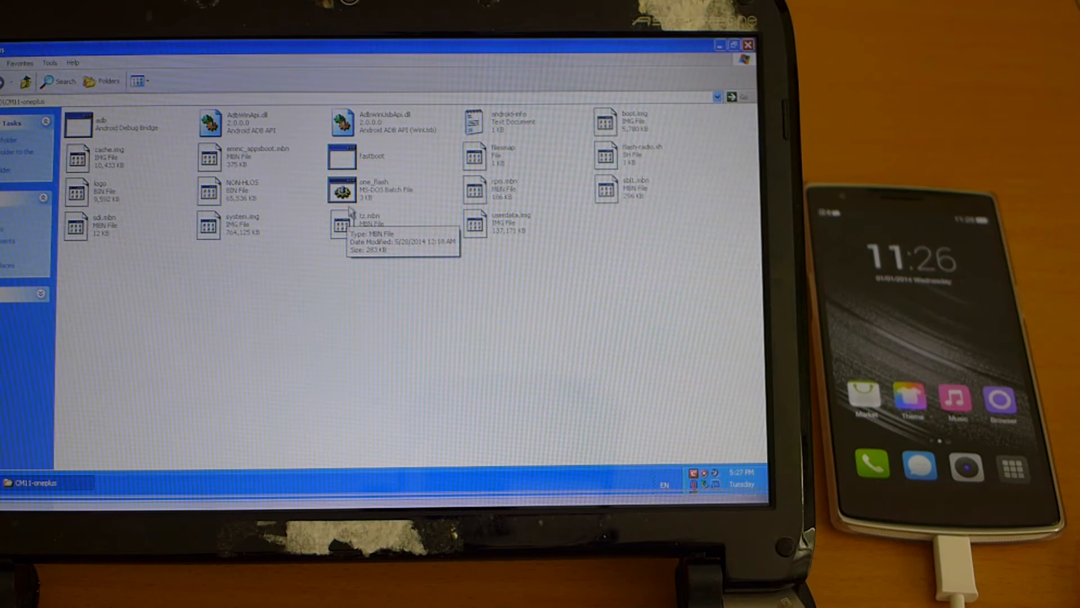
left_click(342, 190)
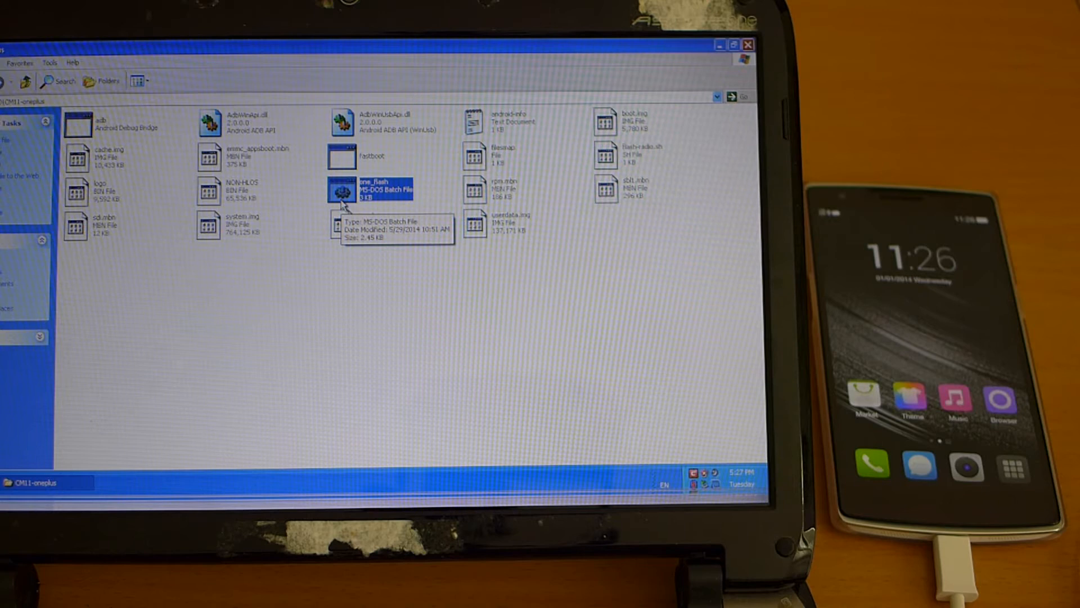
double_click(341, 189)
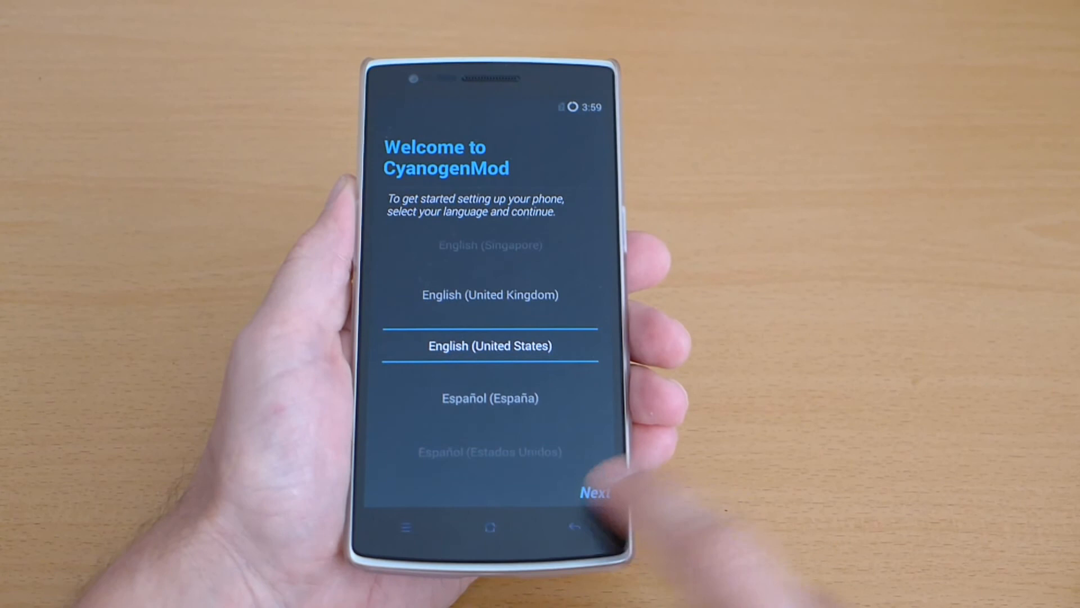
- Accept English (United States) on the Welcome screen and continue
left_click(592, 493)
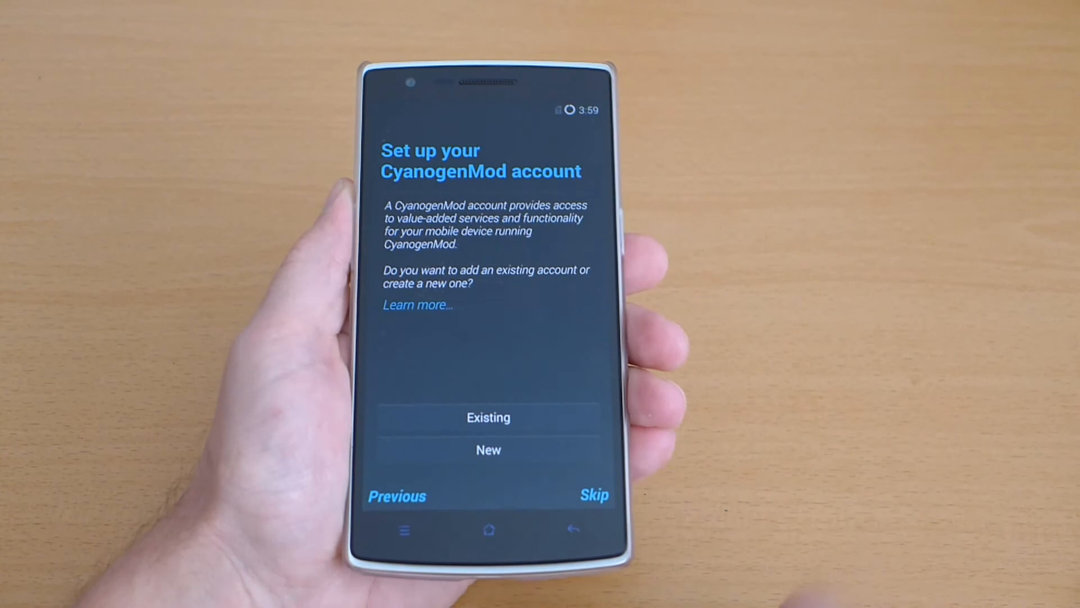
- Skip the CyanogenMod account, accept default personalization and date settings, and dismiss the welcome
left_click(593, 494)
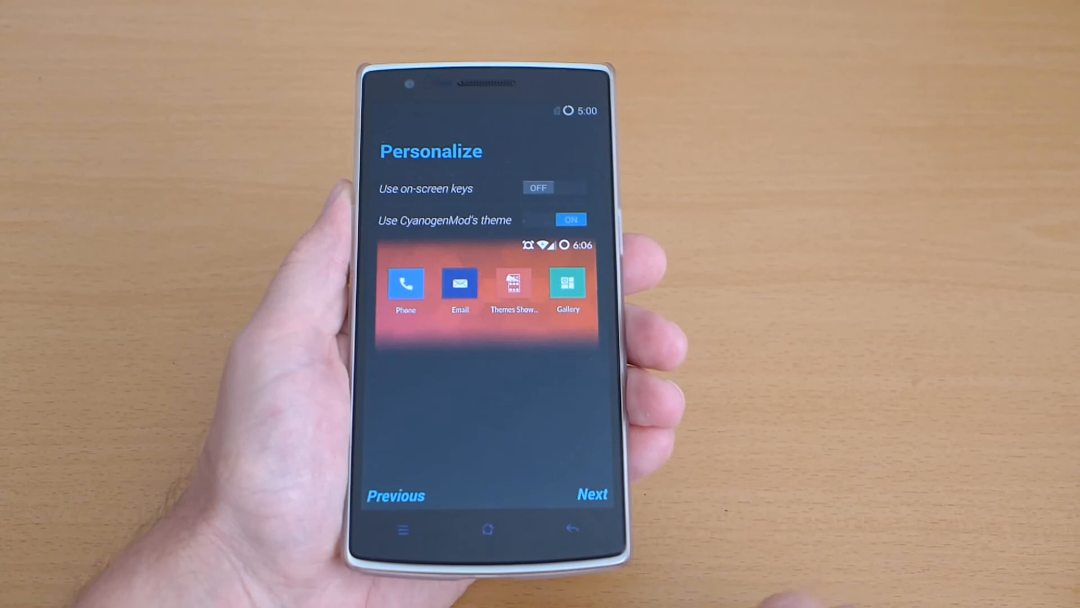
left_click(553, 188)
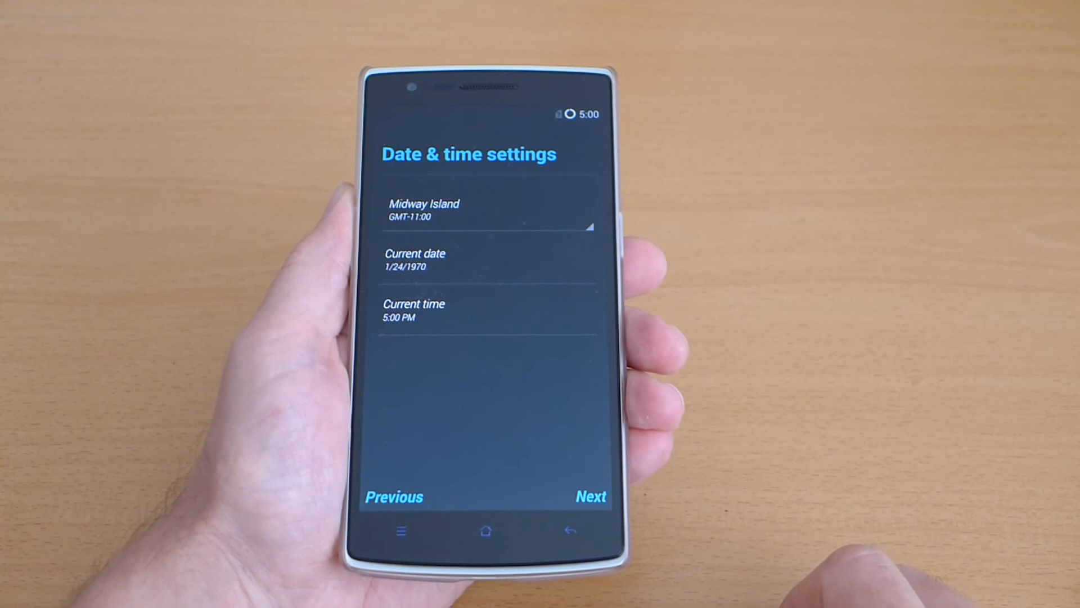
left_click(589, 496)
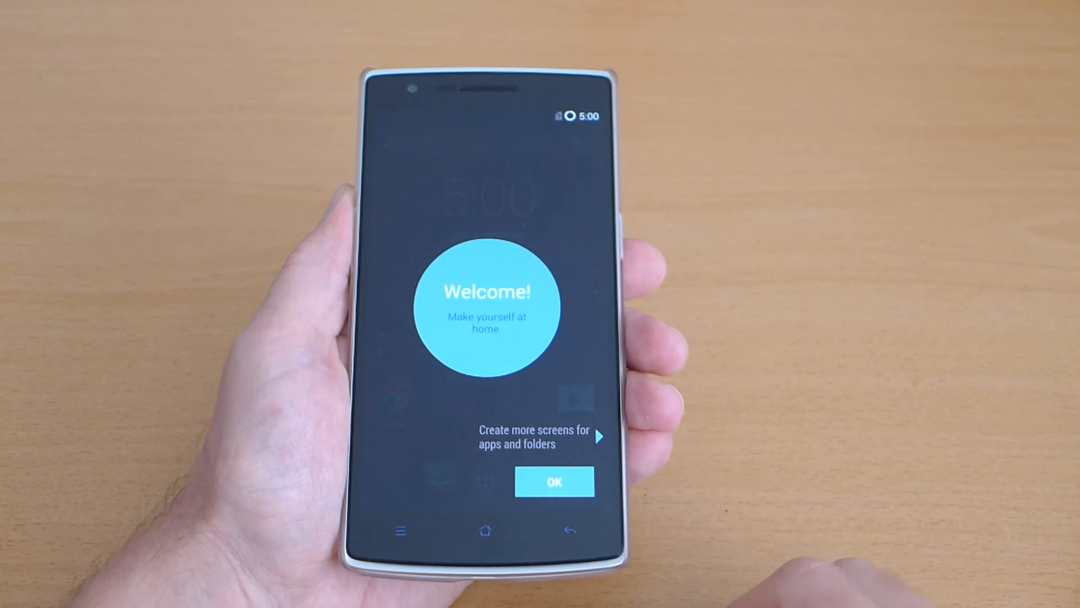
left_click(554, 481)
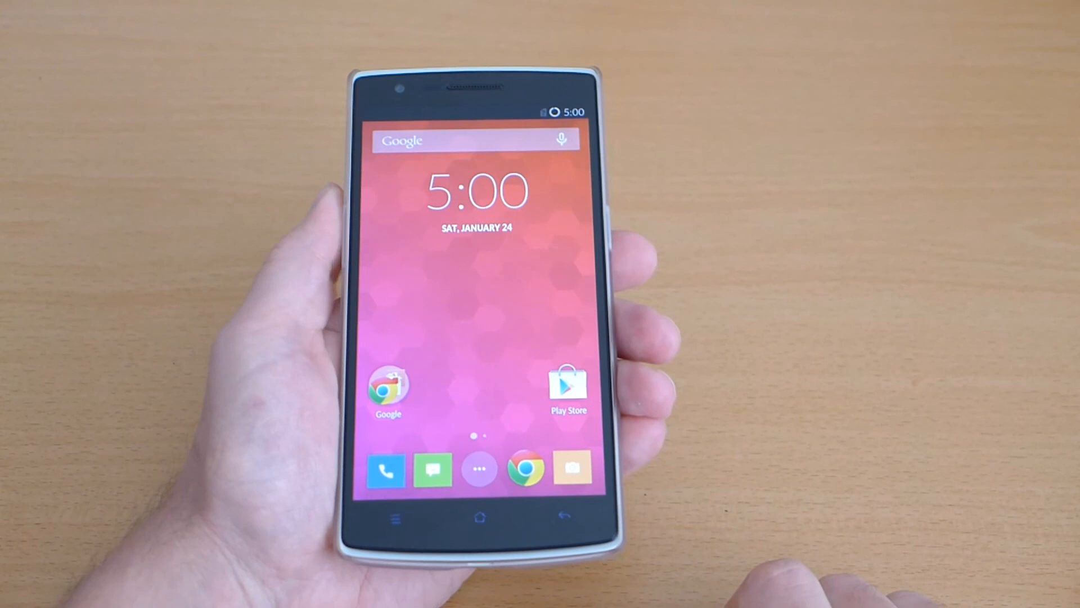